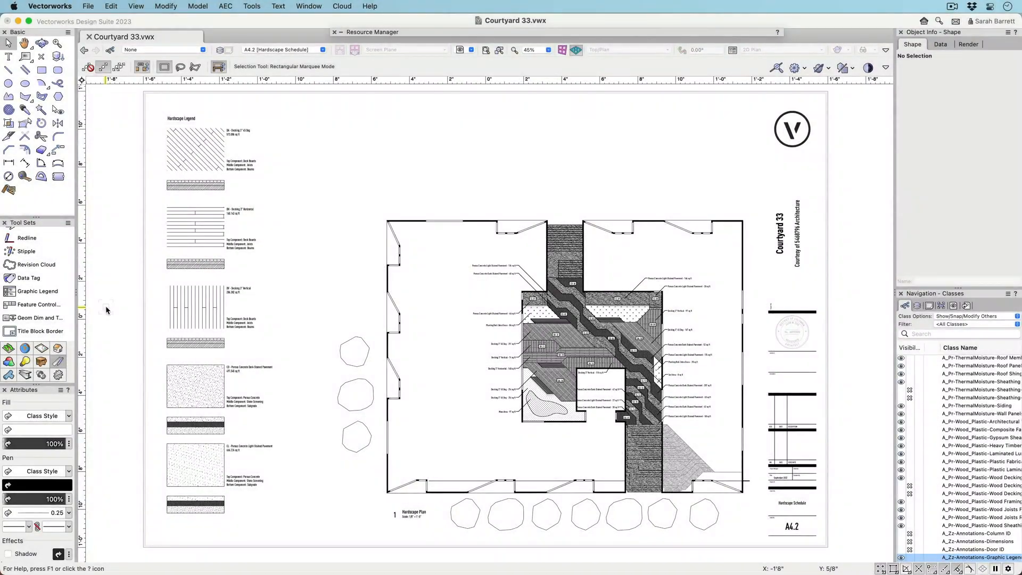
- Pick the Graphic Legend tool and select the Tree Planting Schedule legend on sheet L6-00
{"action": "left_click", "coordinate": [37, 291]}
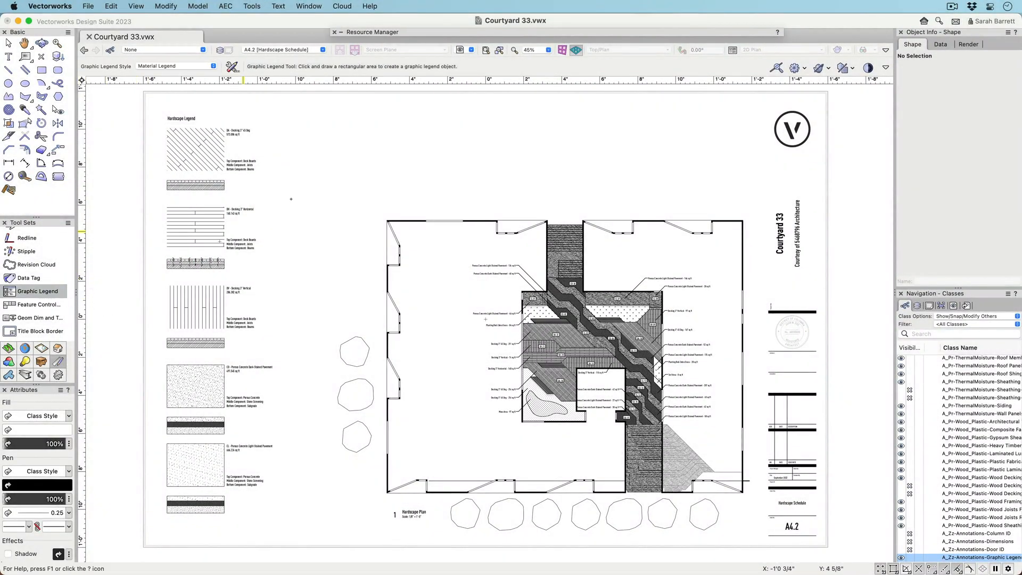
{"action": "left_click_drag", "start_coordinate": [379, 115], "coordinate": [690, 208]}
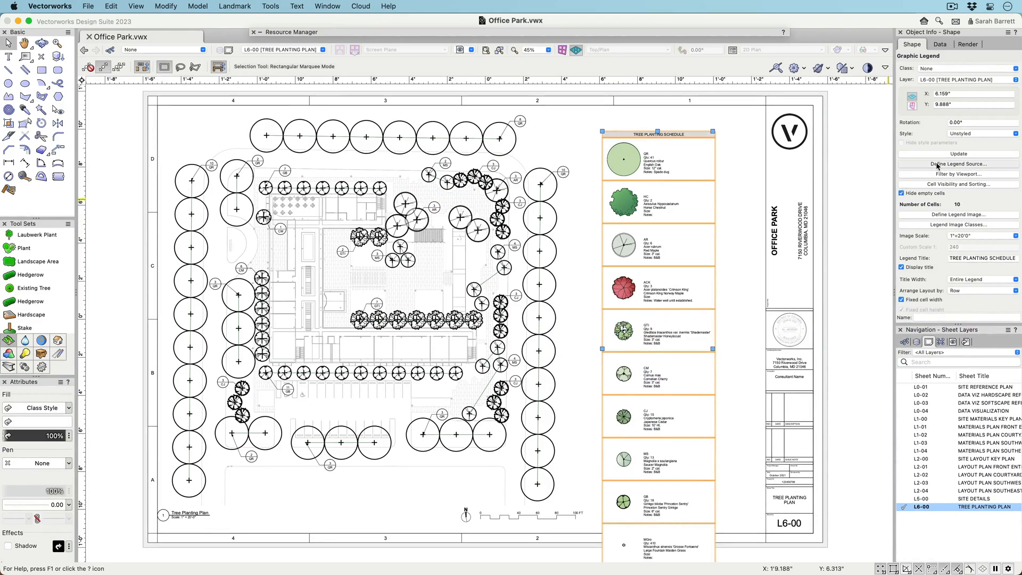
- Restrict the tree legend source to Plants on the Trees layer in the Tree Planting Plan viewport
{"action": "left_click", "coordinate": [958, 163]}
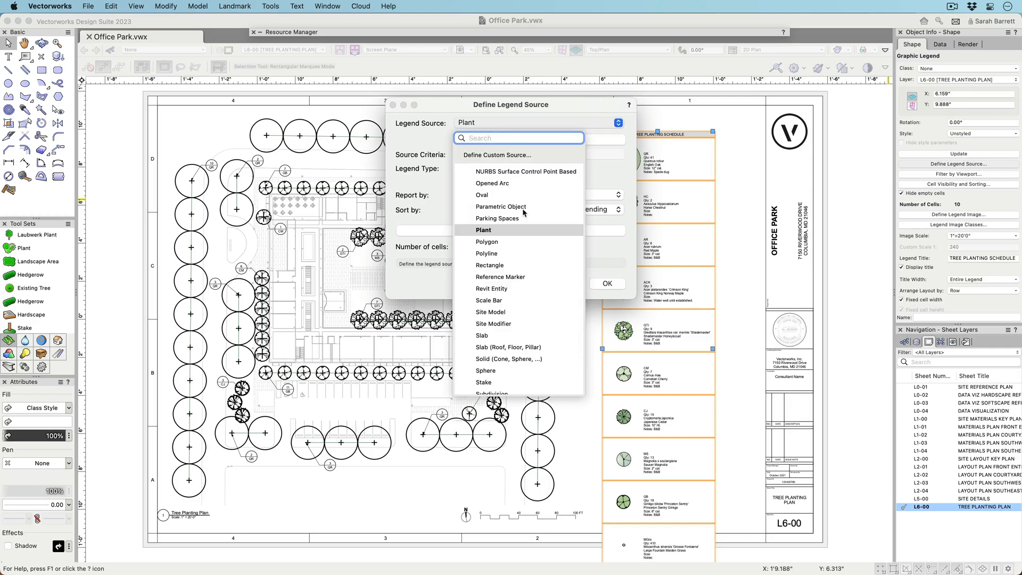
{"action": "scroll", "scroll_direction": "down", "scroll_amount": 3}
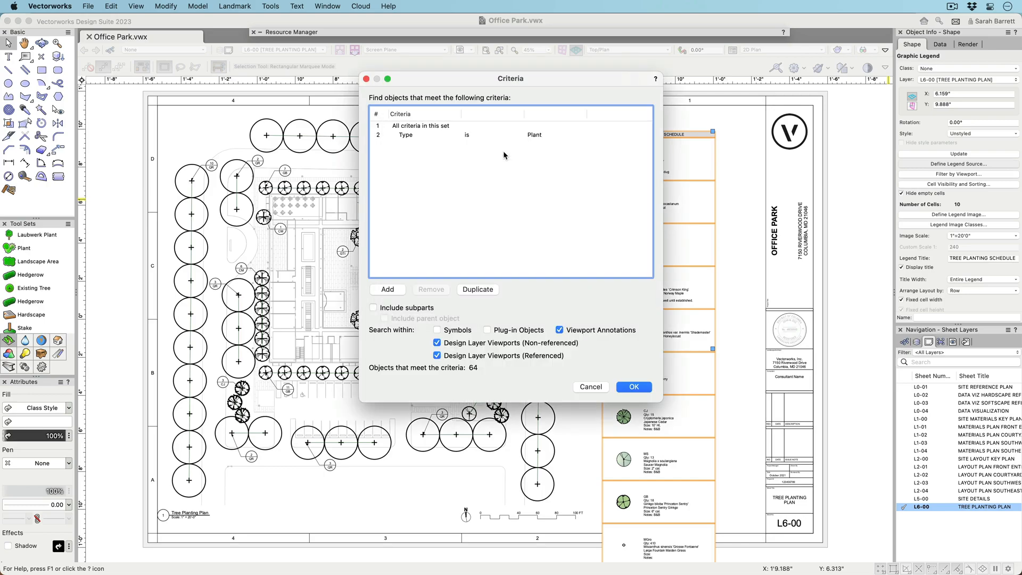
{"action": "left_click", "coordinate": [387, 290]}
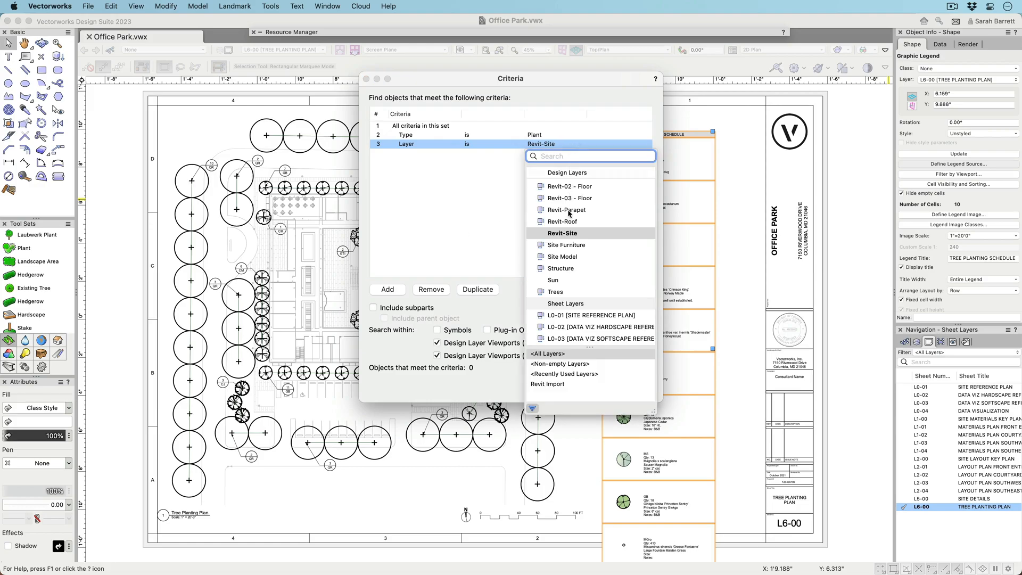
{"action": "left_click", "coordinate": [555, 291]}
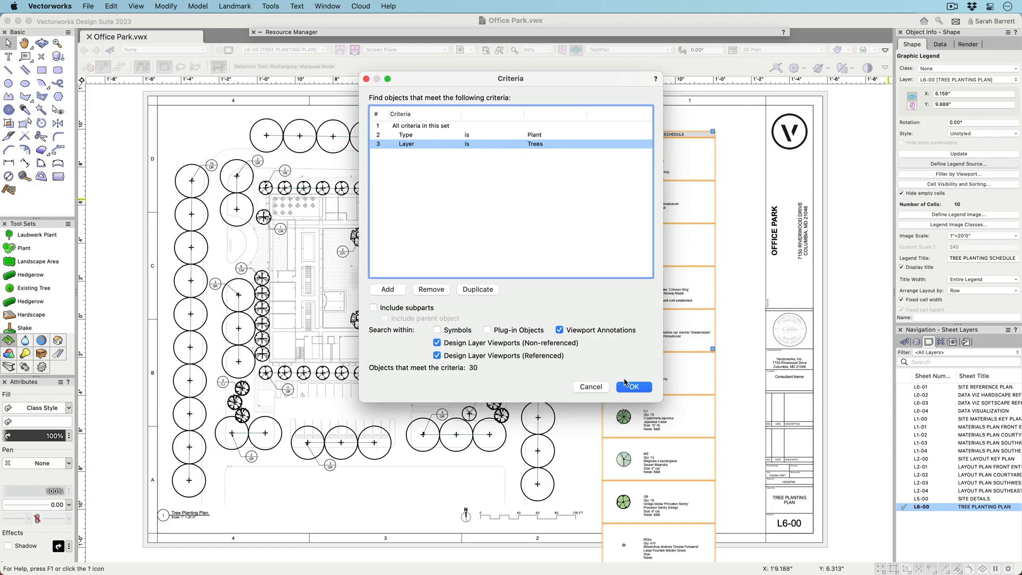
{"action": "left_click", "coordinate": [632, 386]}
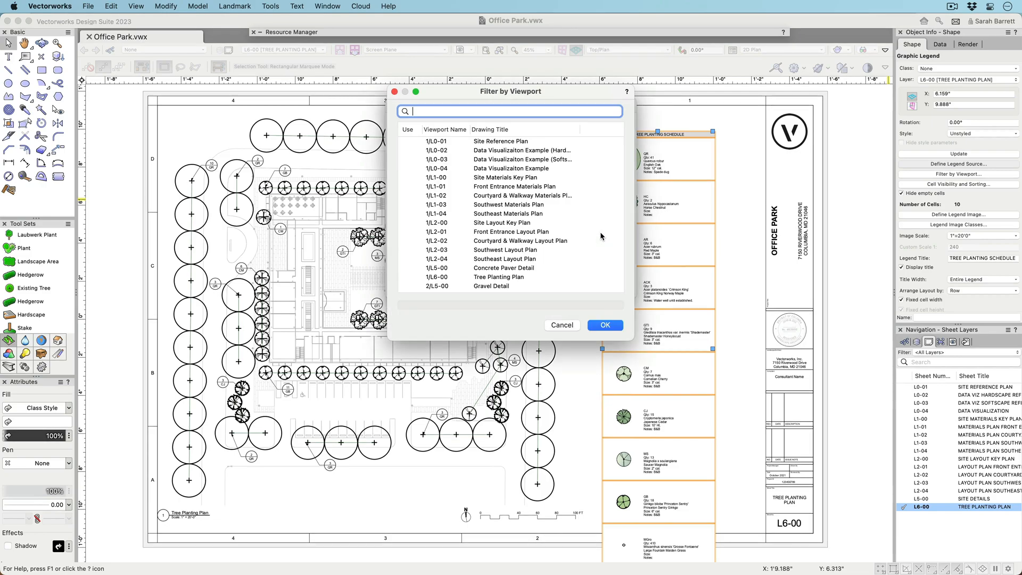
{"action": "left_click", "coordinate": [499, 276]}
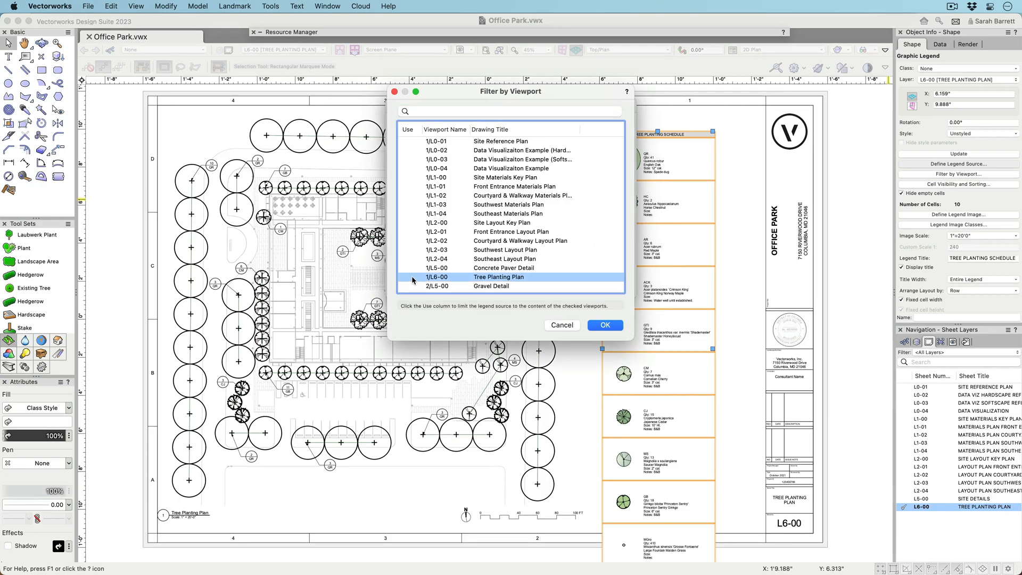
{"action": "left_click", "coordinate": [412, 276]}
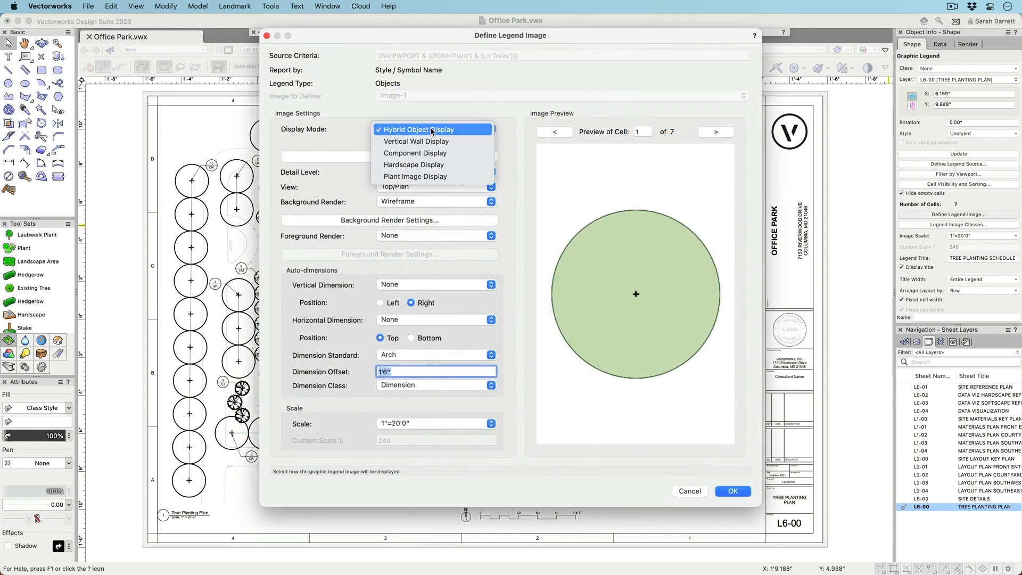
- Keep Hybrid Object Display and filter the legend image classes for graph classes
{"action": "left_click", "coordinate": [418, 129]}
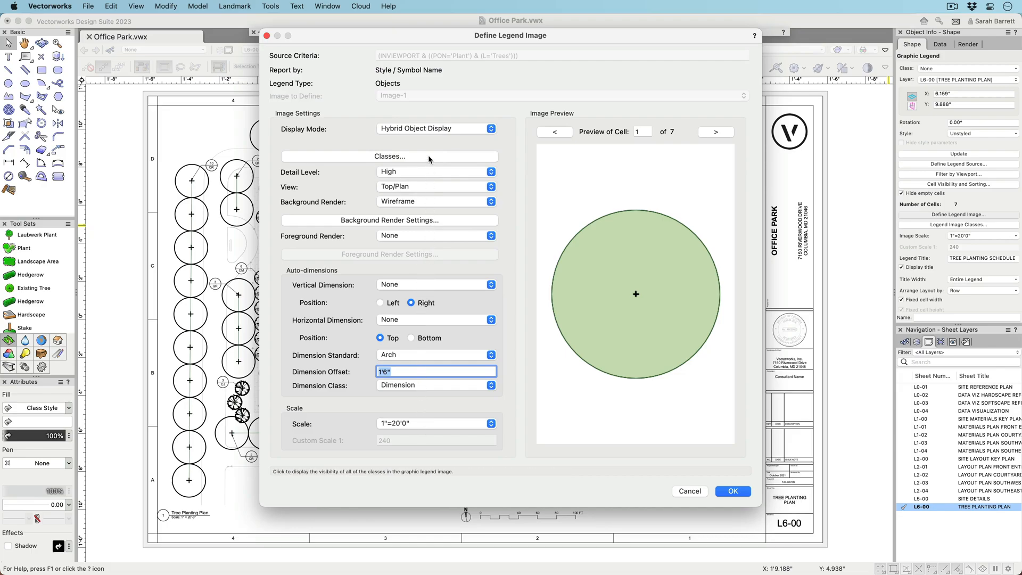
{"action": "left_click", "coordinate": [388, 156]}
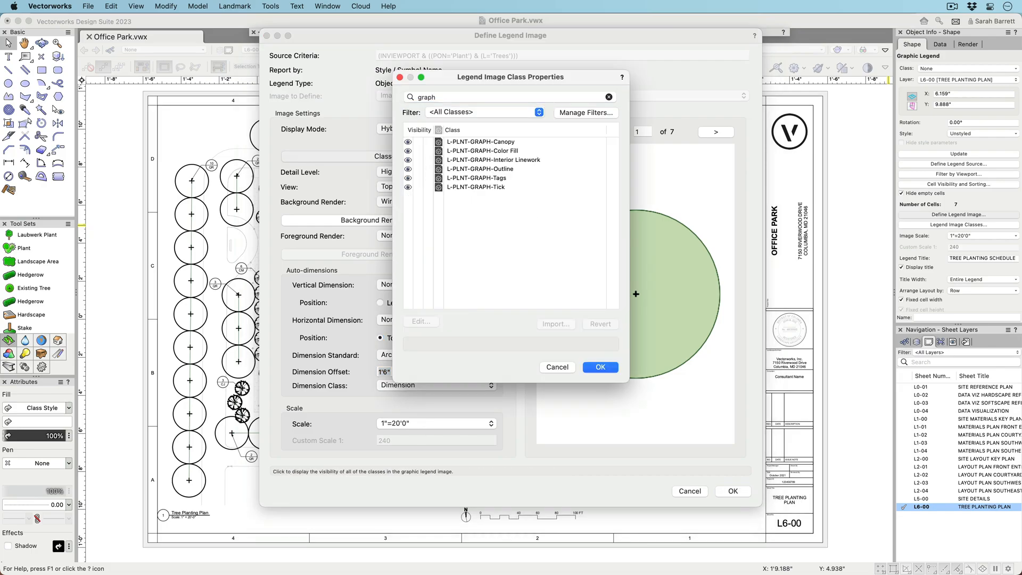
{"action": "left_click", "coordinate": [480, 169]}
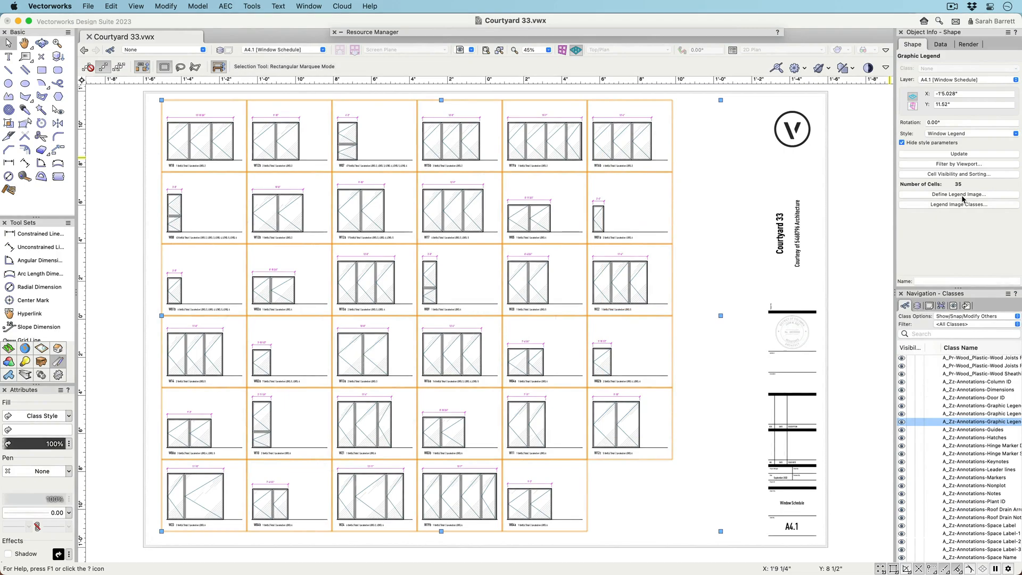
- Dimension window legend images vertically from frame and sill to floor, then select the legend
{"action": "left_click", "coordinate": [957, 195]}
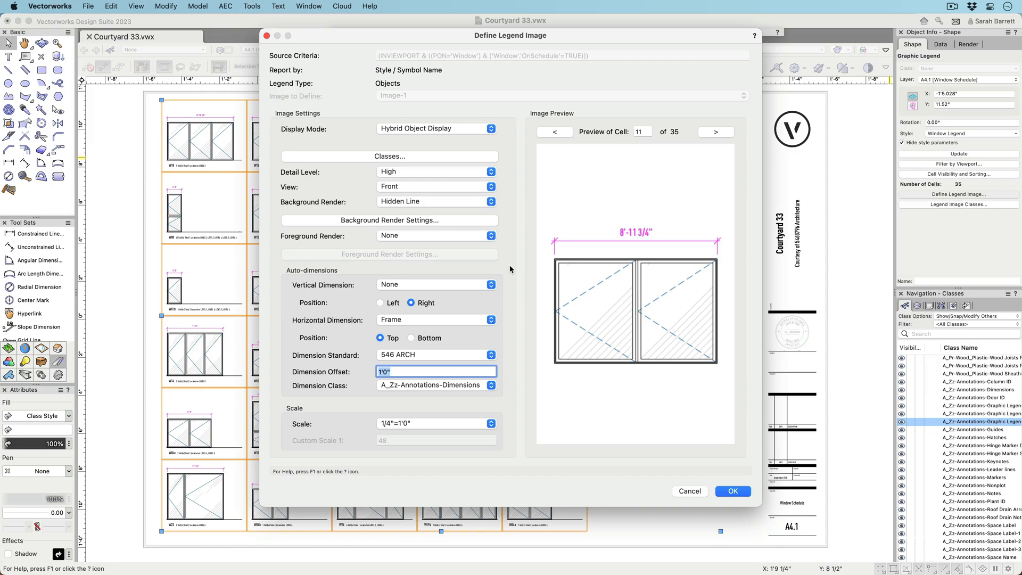
{"action": "left_click", "coordinate": [435, 284]}
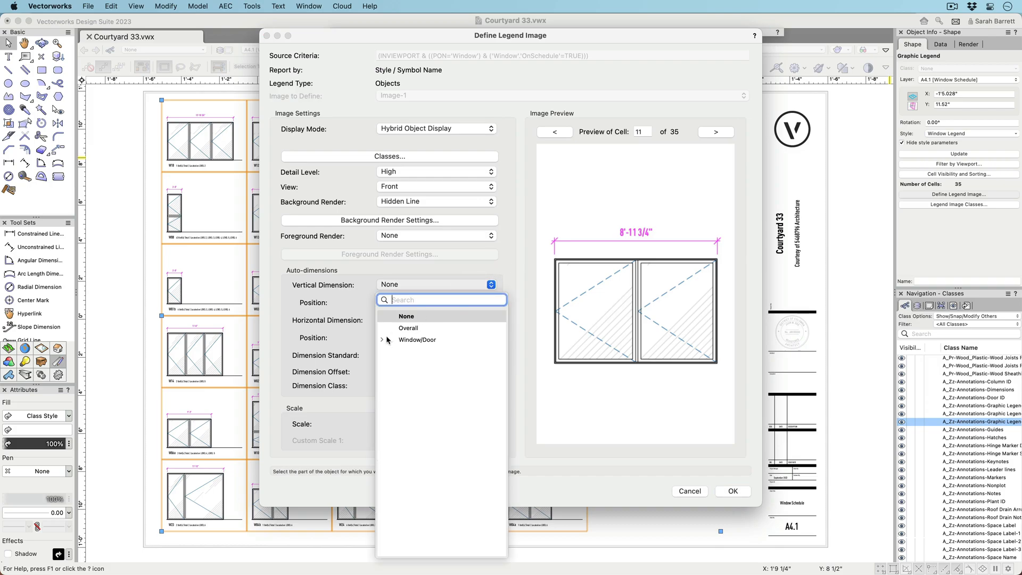
{"action": "left_click", "coordinate": [383, 339]}
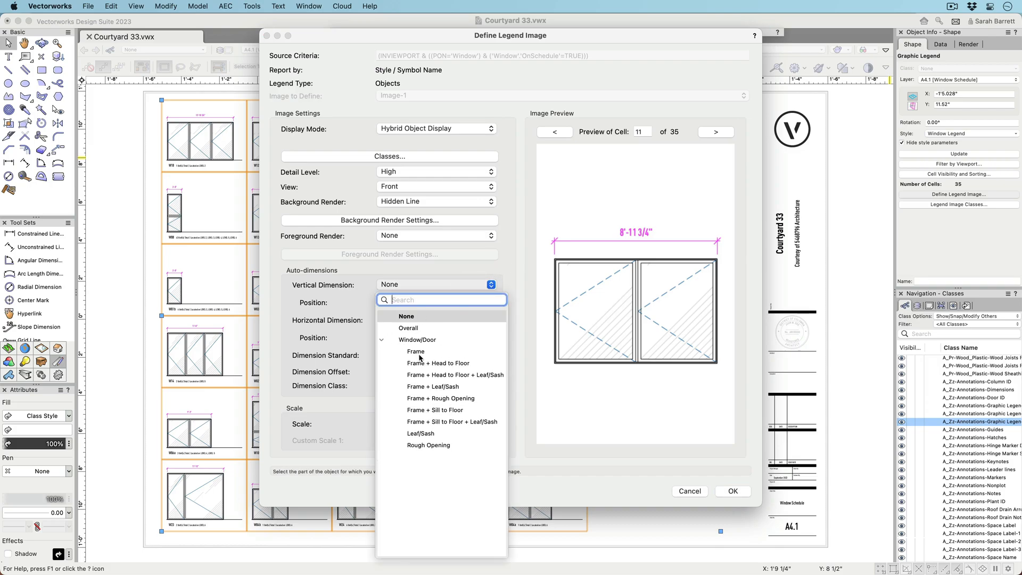
{"action": "left_click", "coordinate": [435, 410]}
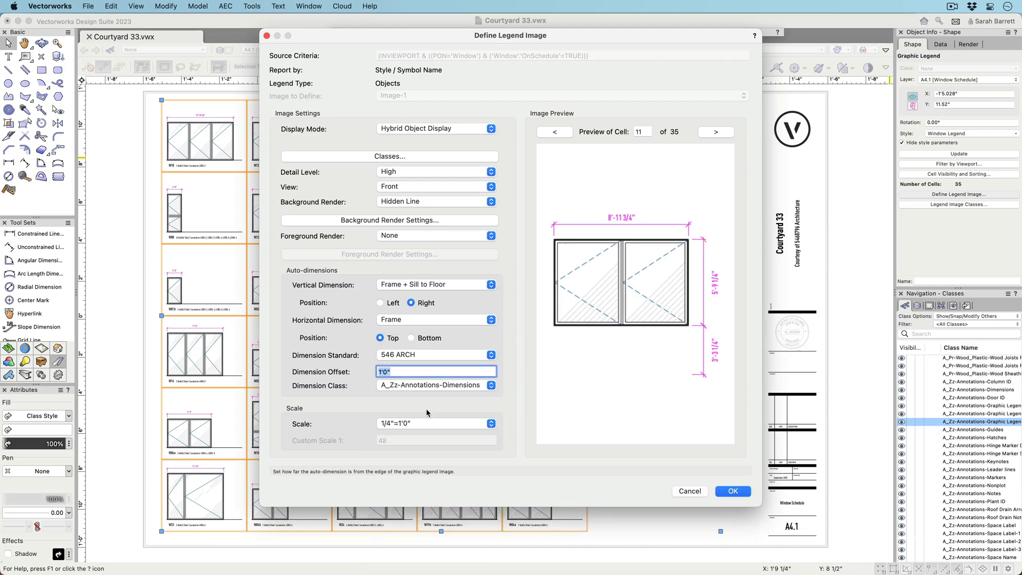
{"action": "left_click", "coordinate": [732, 490]}
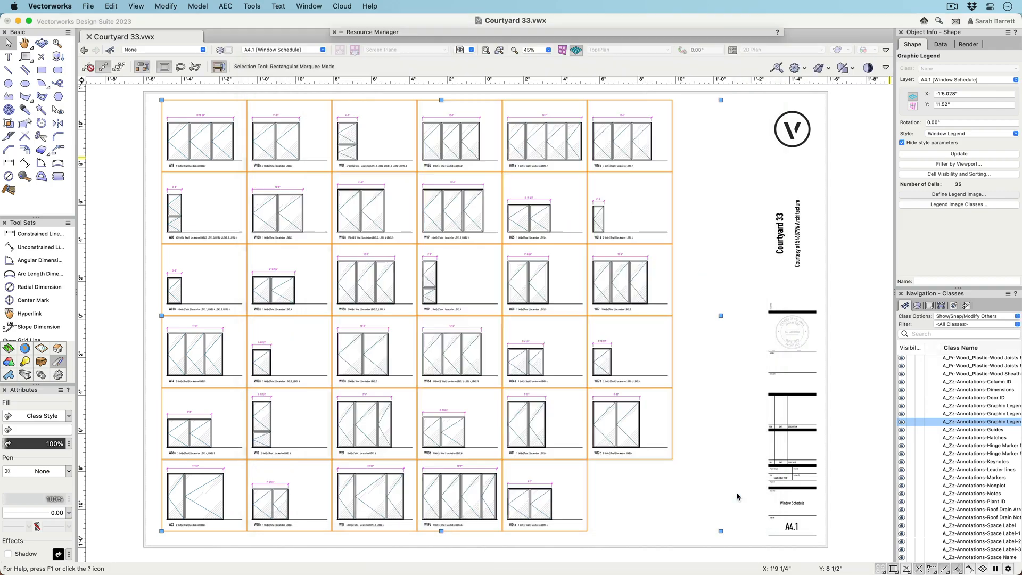
{"action": "left_click", "coordinate": [956, 153]}
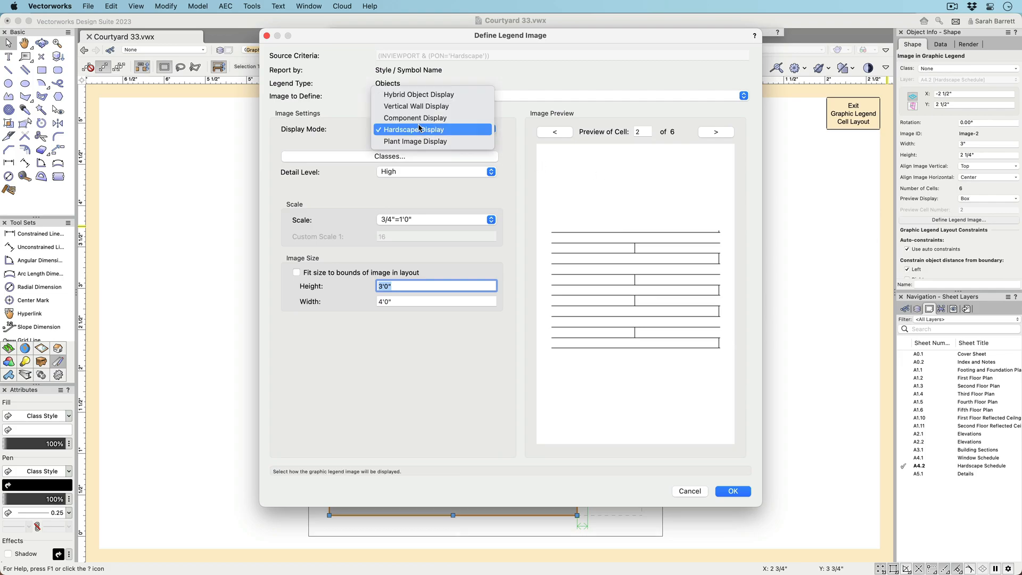
- Give the hardscape legend image Component Display with an Overall vertical dimension
{"action": "left_click", "coordinate": [415, 118]}
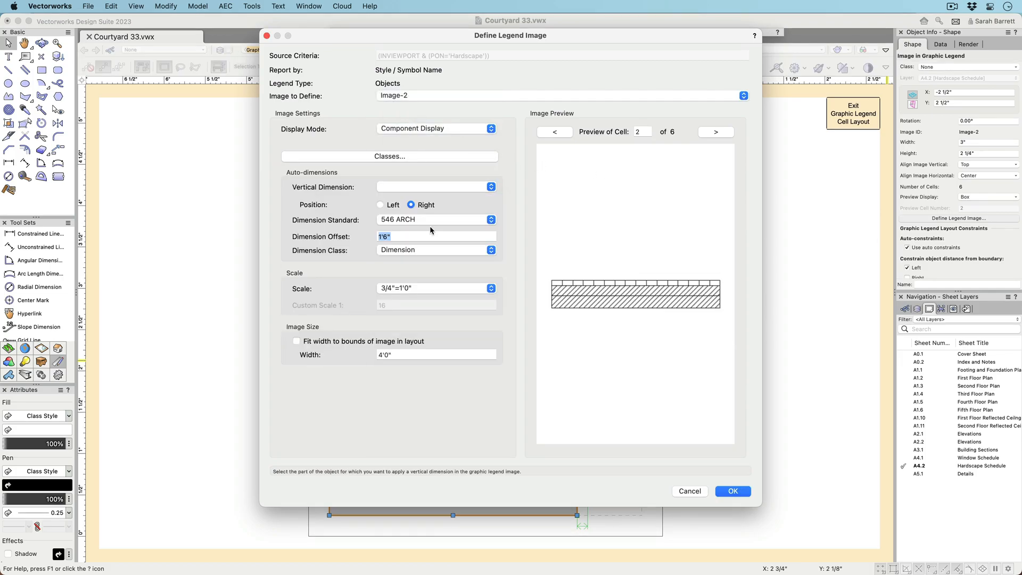
{"action": "left_click", "coordinate": [435, 187]}
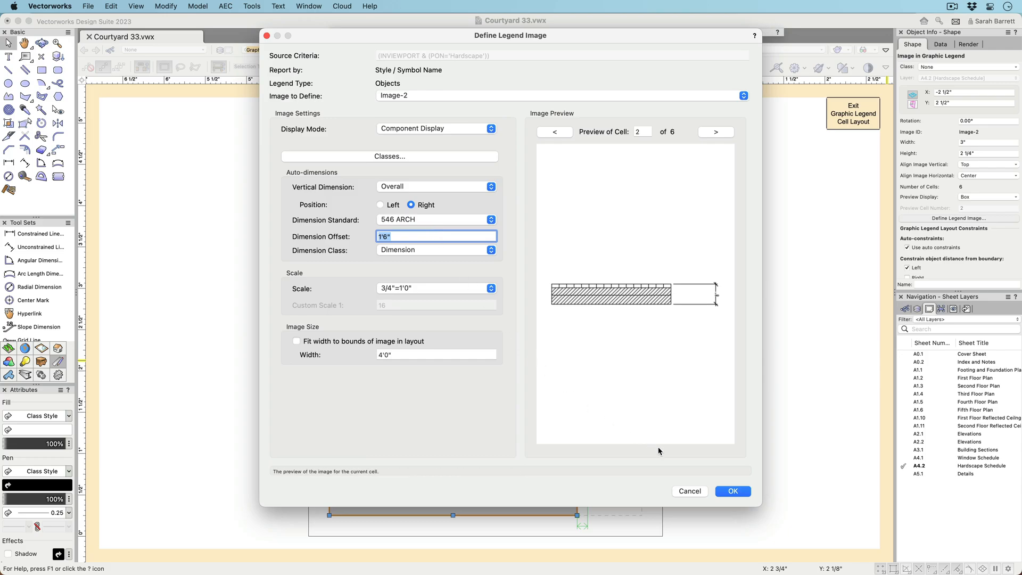
{"action": "left_click", "coordinate": [732, 491]}
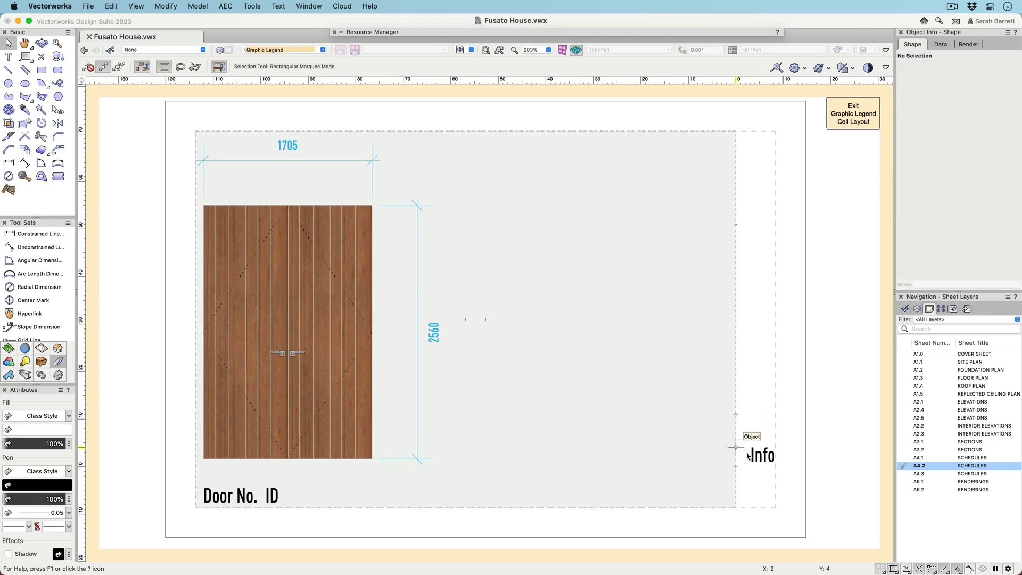
- Make the door cell's Info text a dynamic field sourced from object parameters
{"action": "left_click", "coordinate": [762, 454]}
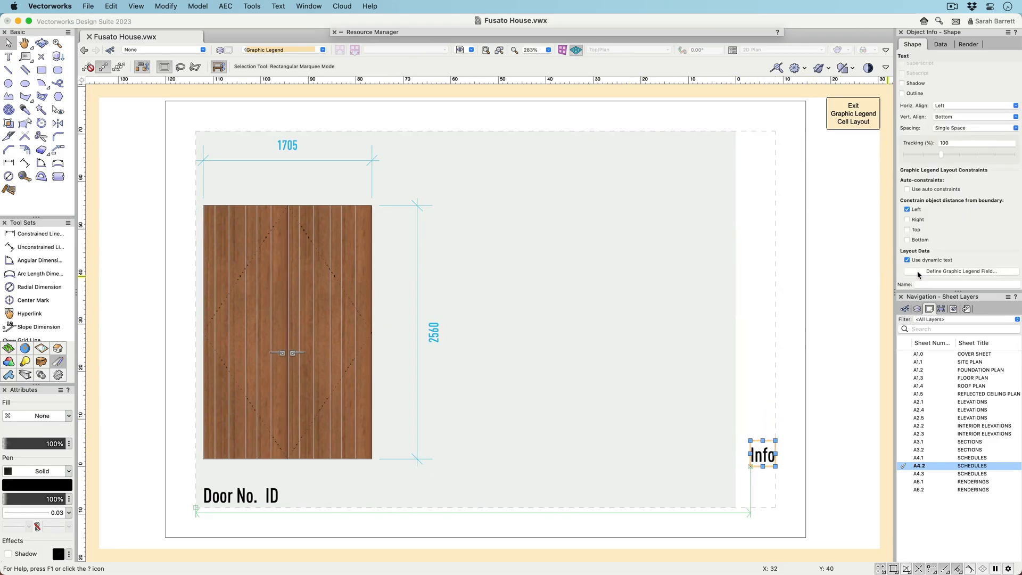
{"action": "left_click", "coordinate": [958, 271]}
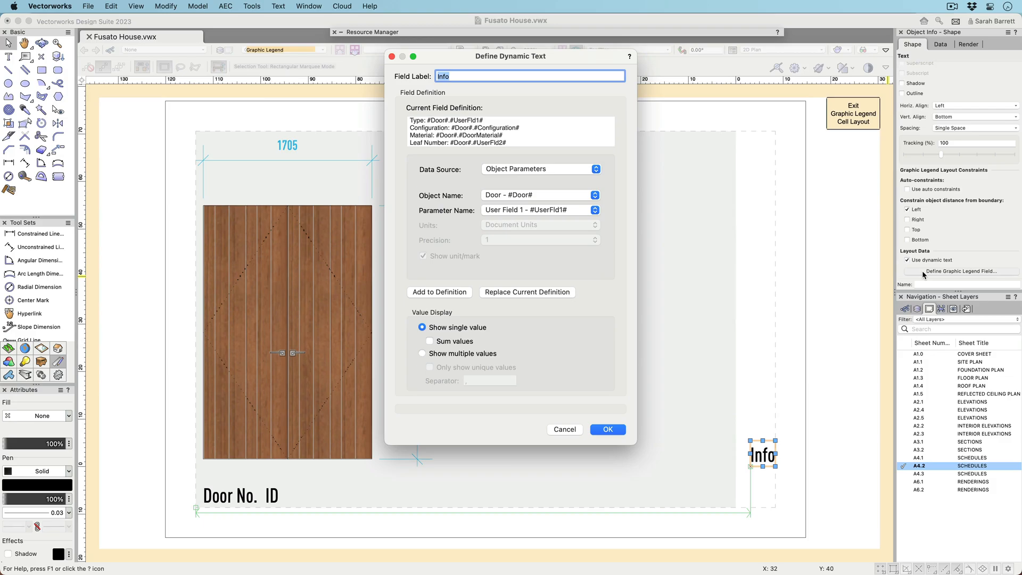
{"action": "left_click", "coordinate": [540, 168]}
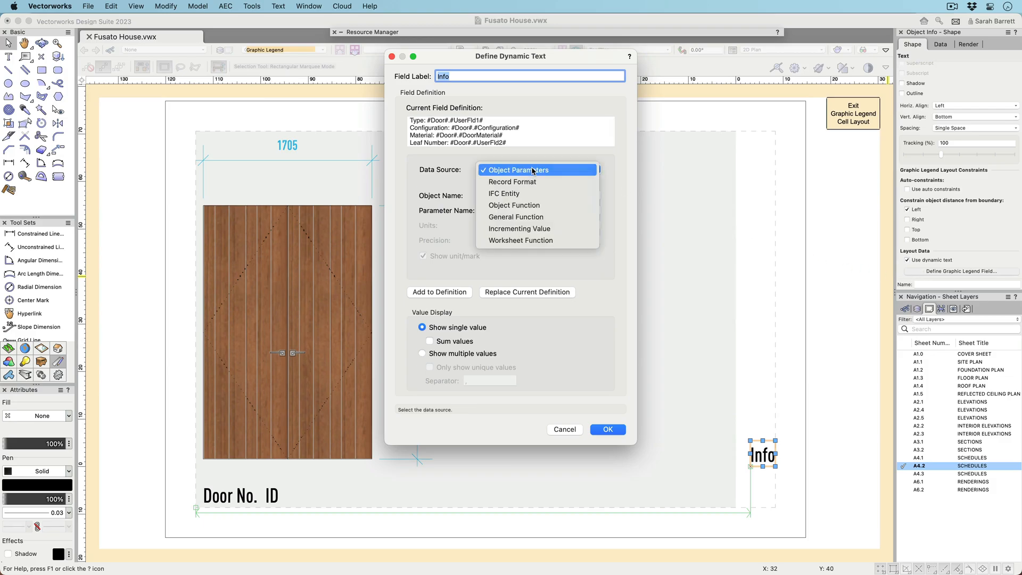
{"action": "left_click", "coordinate": [518, 171]}
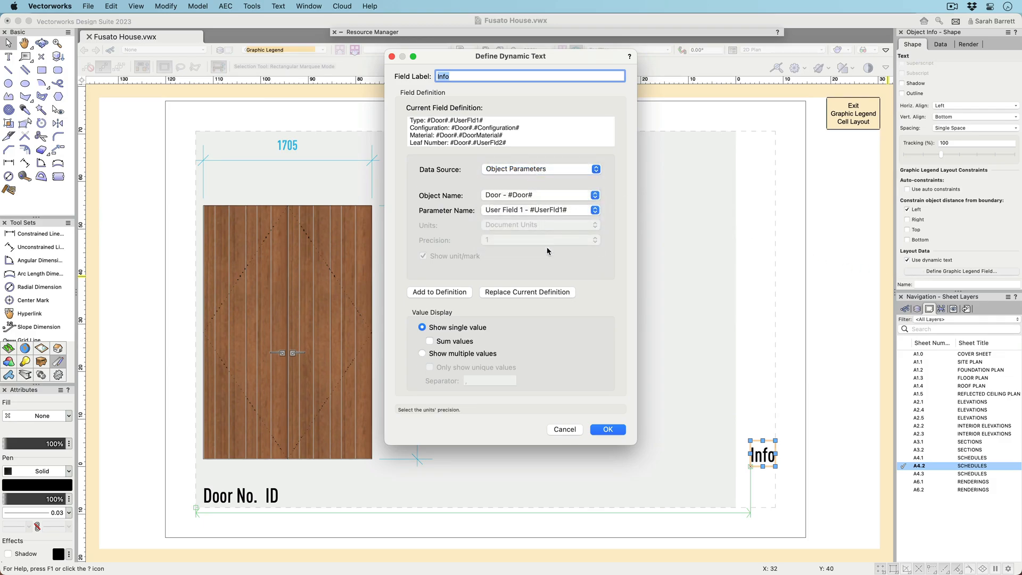
{"action": "left_click", "coordinate": [606, 429]}
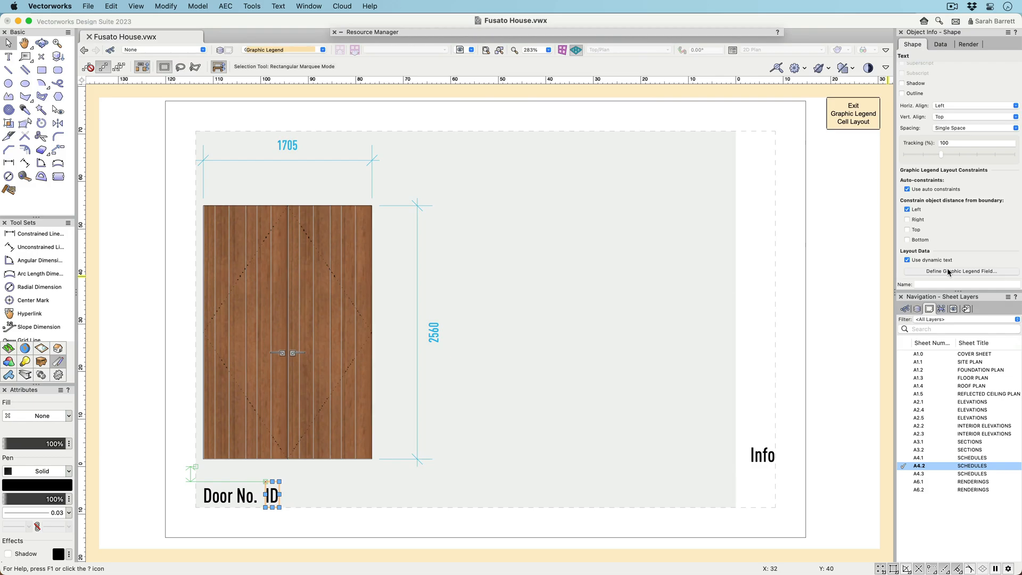
- Define the door ID text as a dynamic field showing multiple values
{"action": "left_click", "coordinate": [959, 271]}
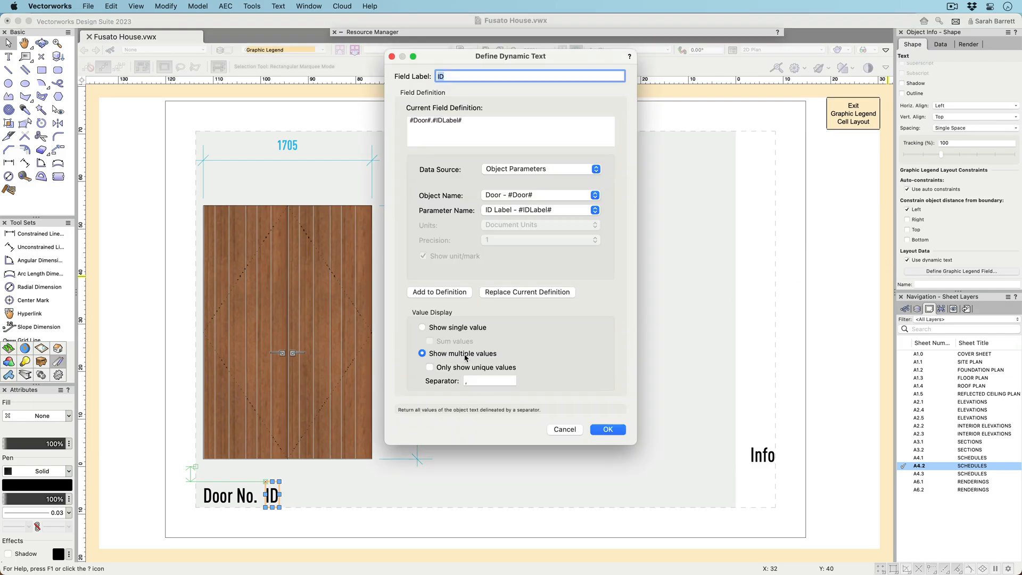
{"action": "mouse_move", "coordinate": [589, 411]}
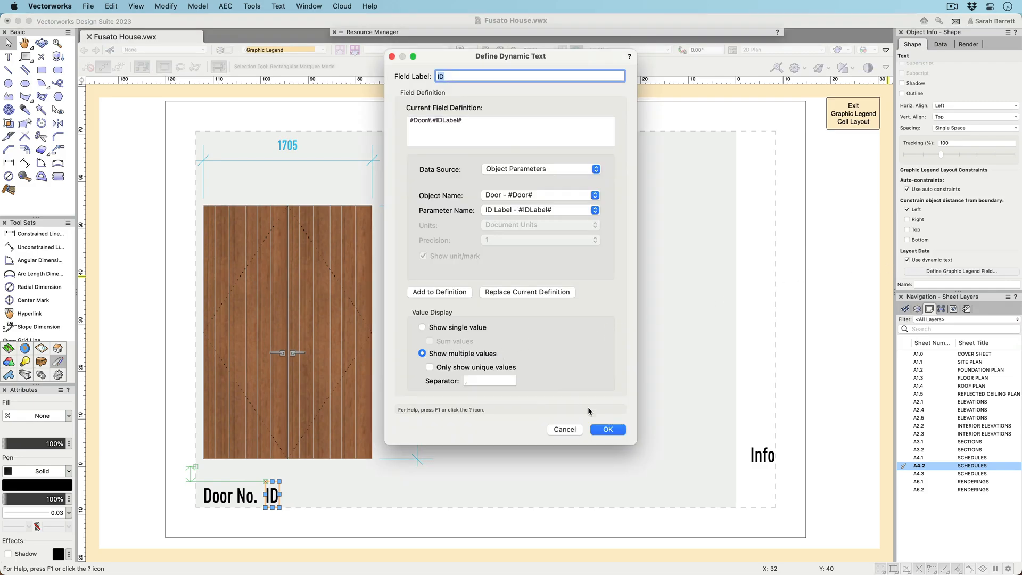
{"action": "left_click", "coordinate": [606, 429]}
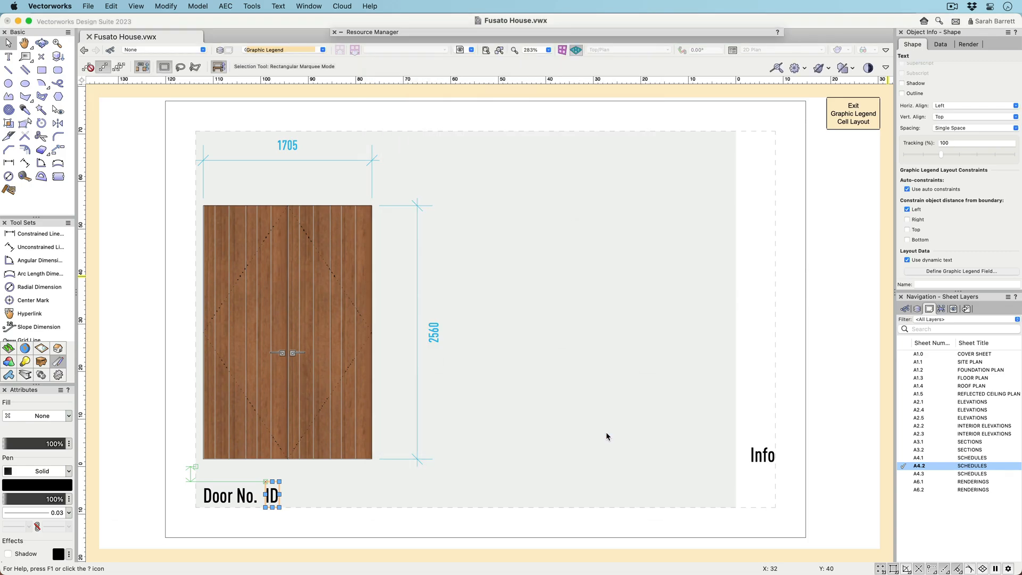
{"action": "left_click", "coordinate": [853, 114]}
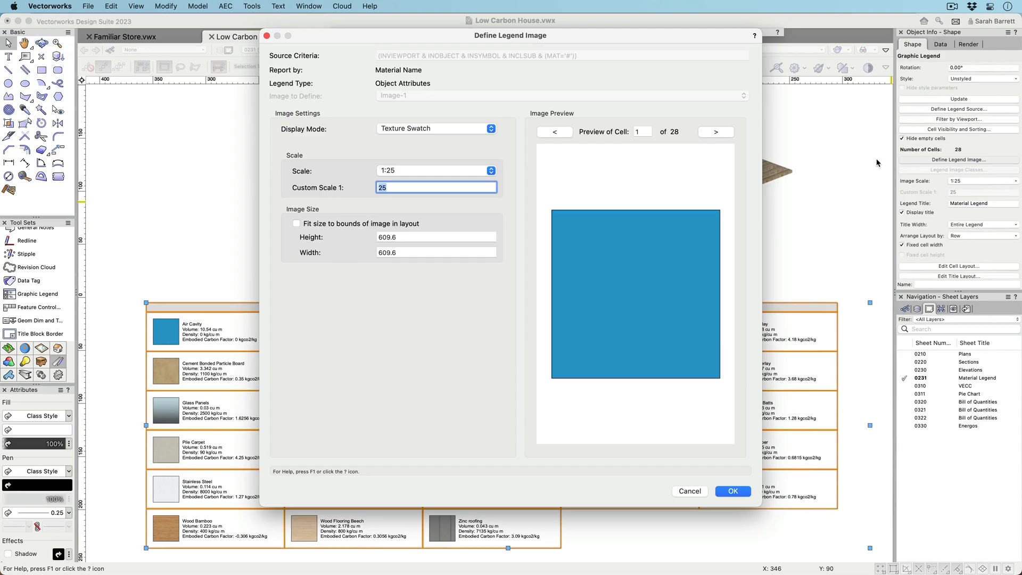
- Preview the 1:25 texture swatch images across the Low Carbon House material cells
{"action": "left_click", "coordinate": [715, 131]}
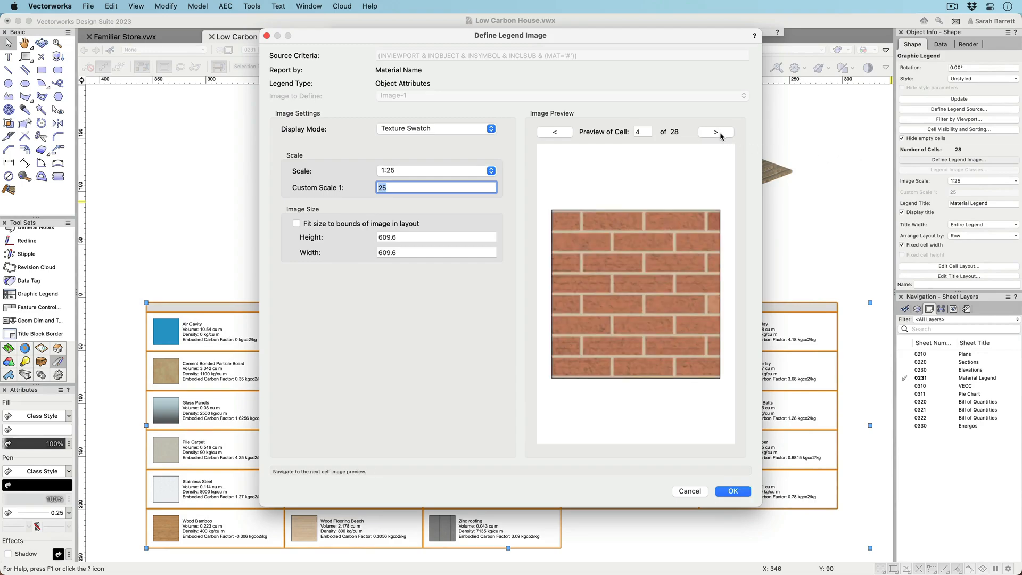
{"action": "left_click", "coordinate": [435, 128]}
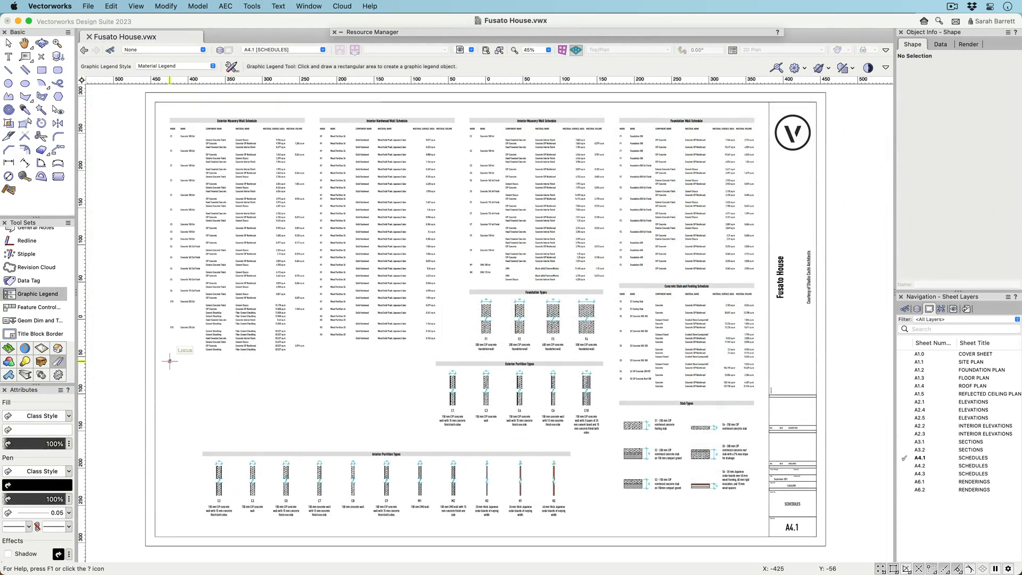
- Draw a Material Legend style rectangle in the lower left of Fusato House sheet A4.1
{"action": "left_click_drag", "start_coordinate": [169, 361], "coordinate": [427, 442]}
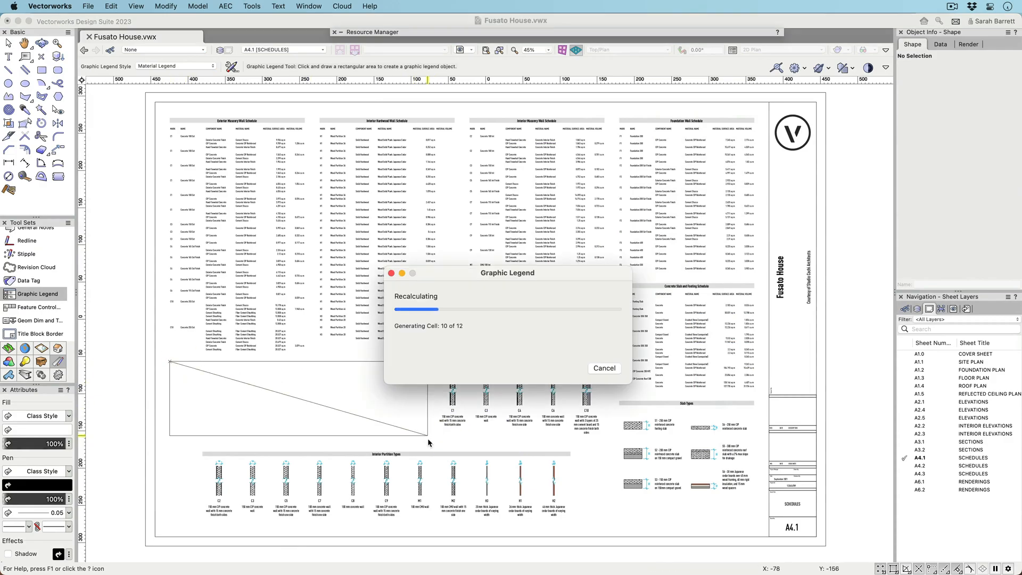